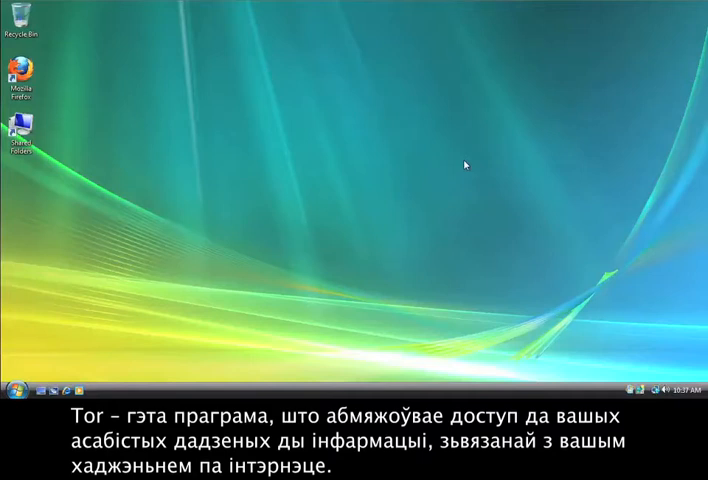
{"action": "mouse_move", "coordinate": [484, 140]}
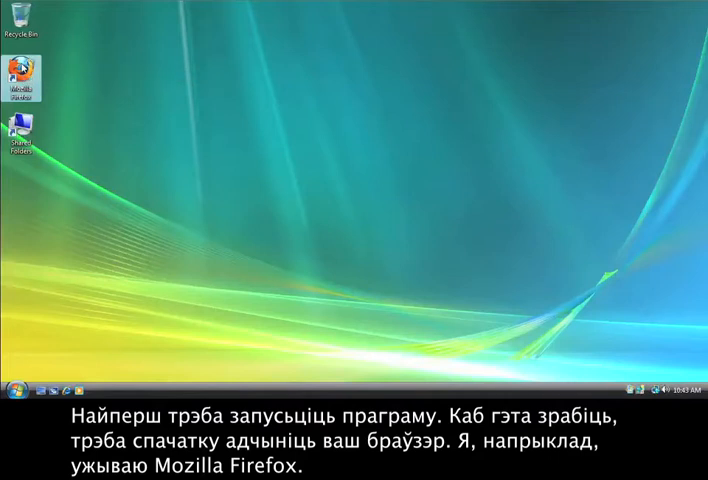
- Launch Firefox and reach the Tor Project download page listing Windows, Mac and Linux bundles
{"action": "double_click", "coordinate": [20, 75]}
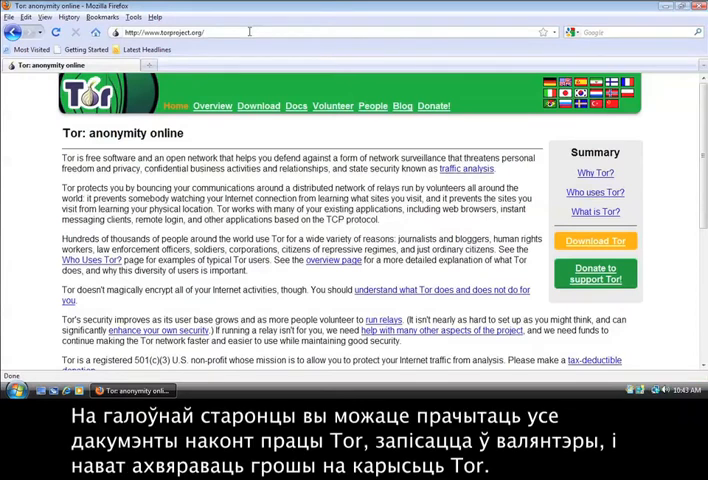
{"action": "mouse_move", "coordinate": [212, 106]}
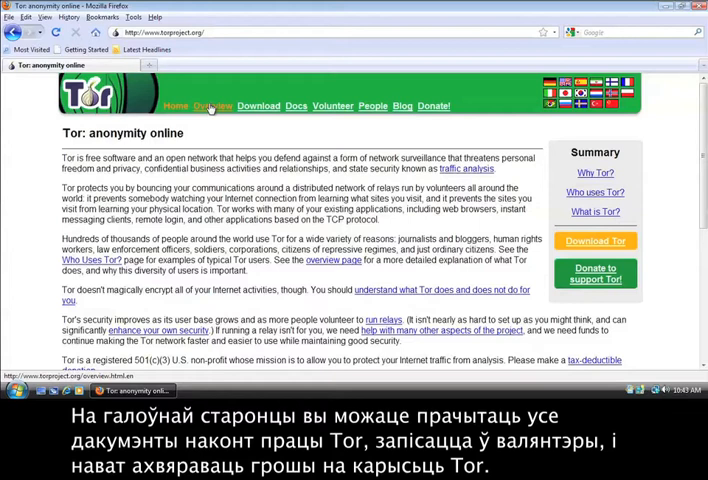
{"action": "mouse_move", "coordinate": [332, 106]}
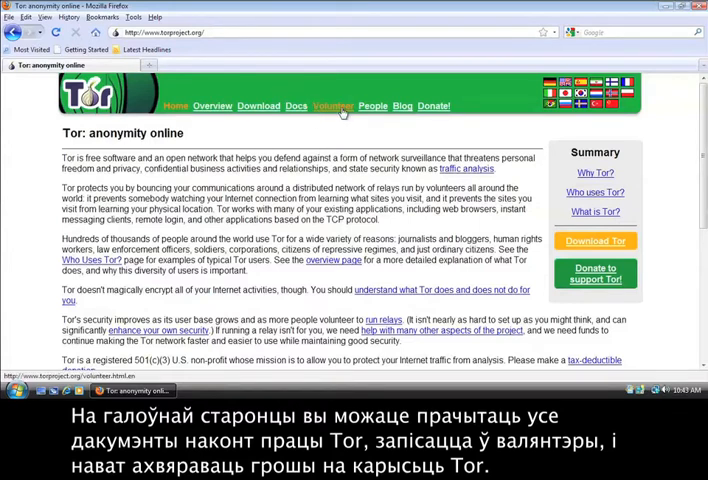
{"action": "mouse_move", "coordinate": [268, 130]}
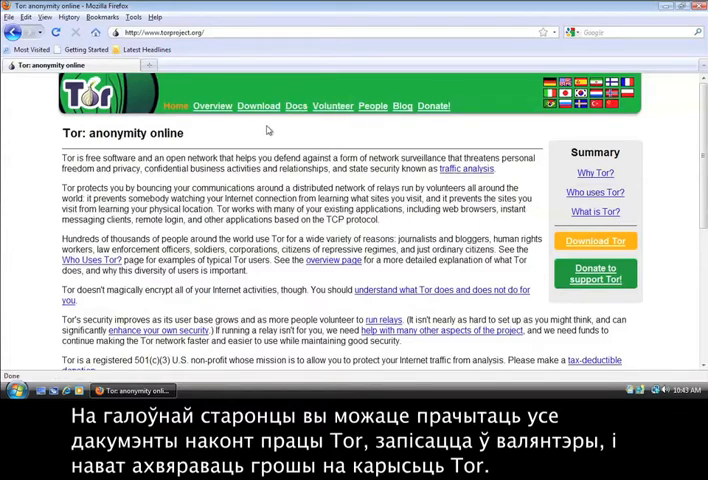
{"action": "left_click", "coordinate": [258, 106]}
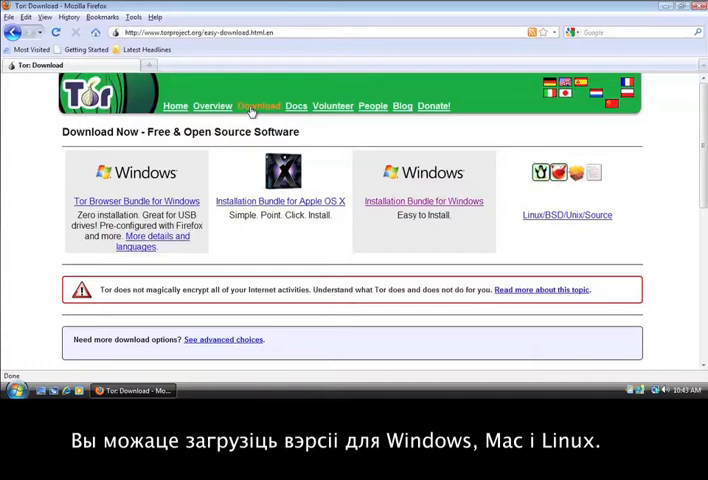
{"action": "mouse_move", "coordinate": [133, 195]}
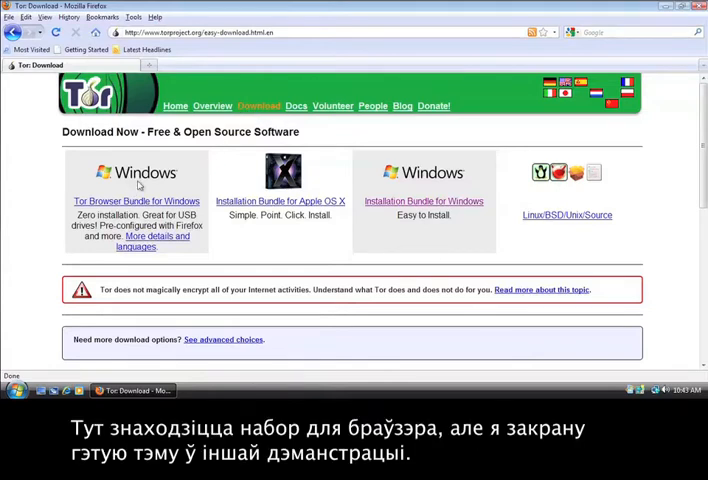
{"action": "mouse_move", "coordinate": [395, 190]}
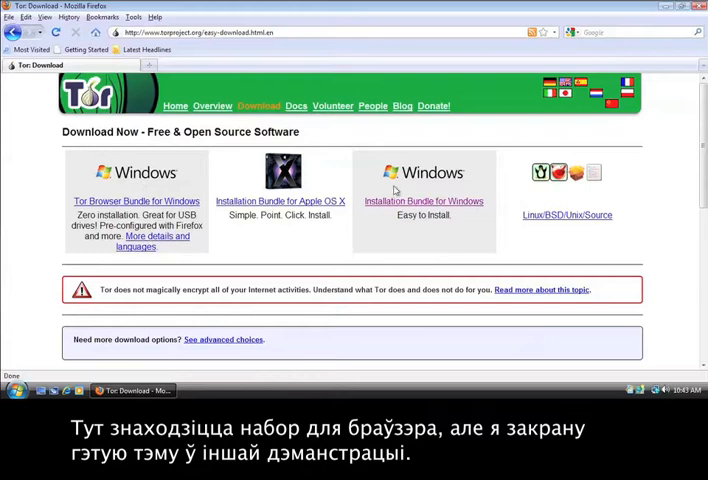
{"action": "left_click", "coordinate": [423, 201]}
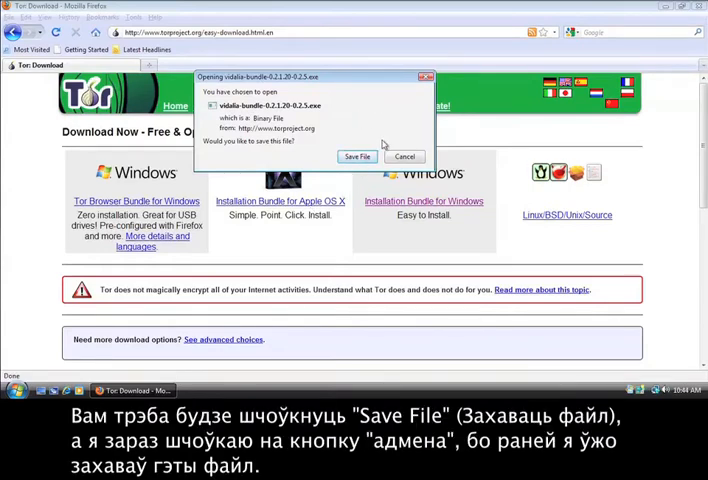
{"action": "left_click", "coordinate": [404, 156]}
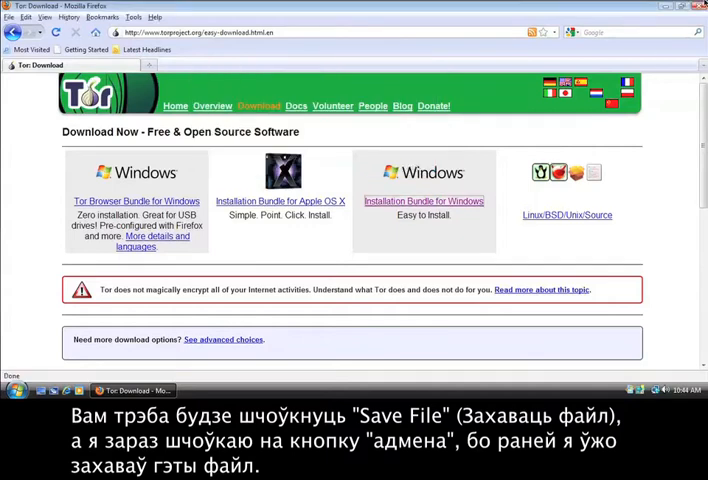
{"action": "left_click", "coordinate": [680, 7]}
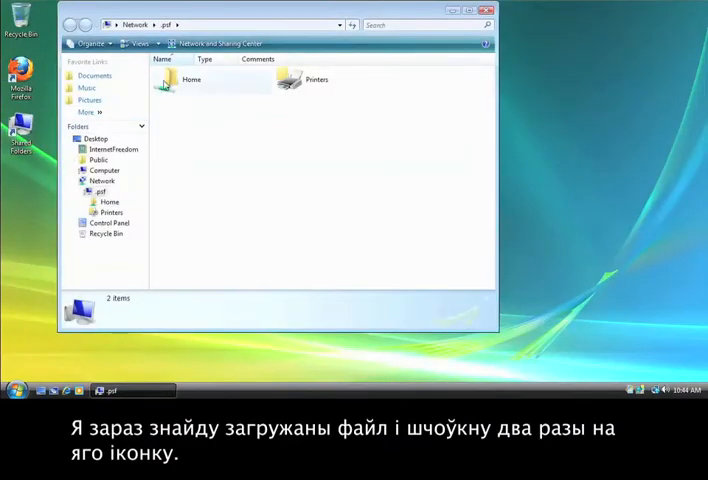
- Run vidalia-bundle-0.2.1.20-0.2.5.exe from Home > Downloads > Tor Vidalia Bundle, approving the security warning
{"action": "double_click", "coordinate": [191, 80]}
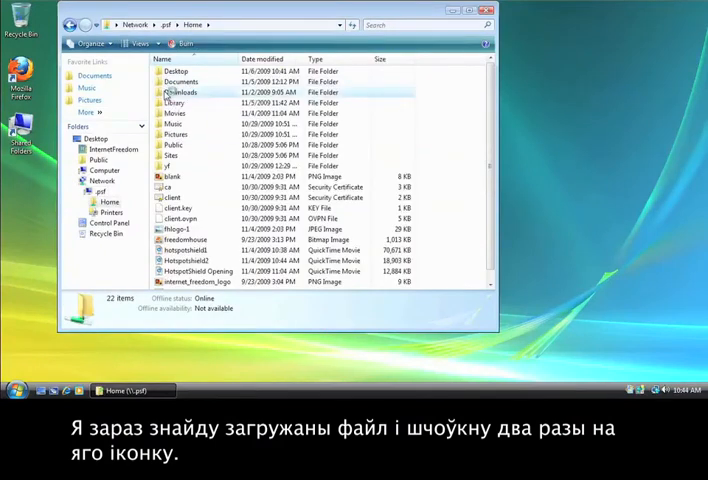
{"action": "double_click", "coordinate": [180, 92]}
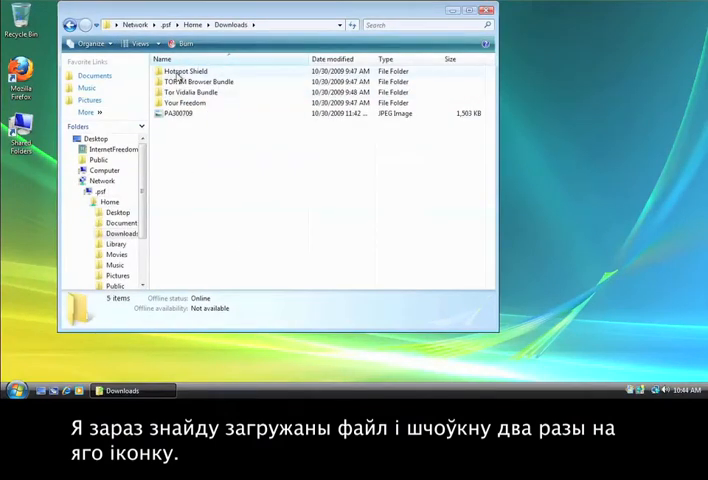
{"action": "double_click", "coordinate": [193, 91]}
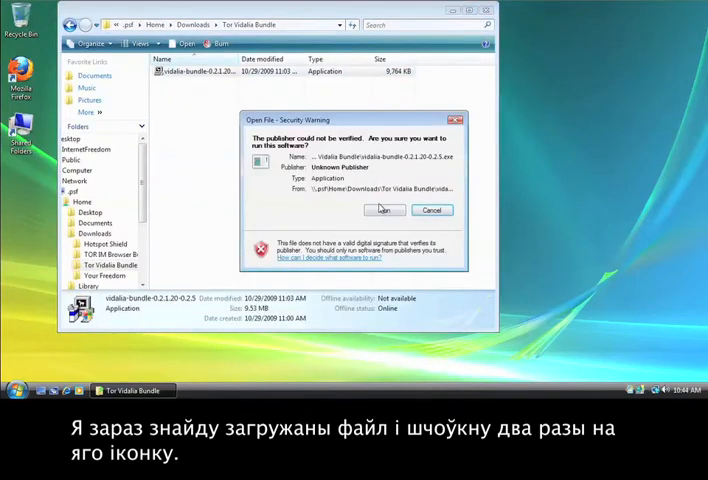
{"action": "left_click", "coordinate": [384, 210]}
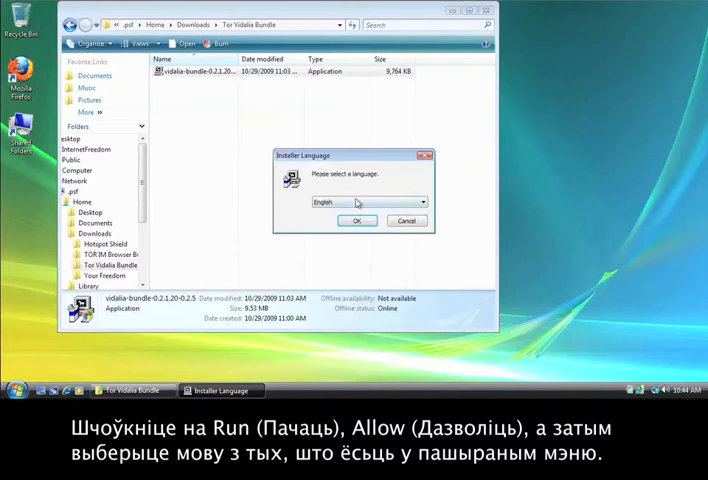
{"action": "mouse_move", "coordinate": [357, 221]}
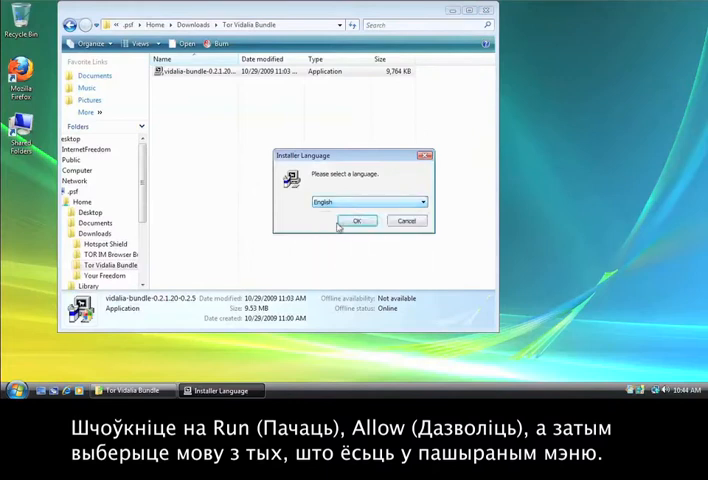
- Install Vidalia Bundle in English with default components and destination folder
{"action": "left_click", "coordinate": [357, 220]}
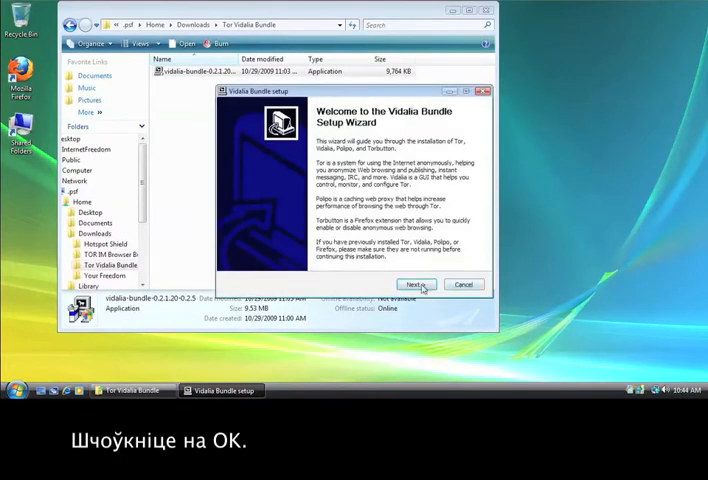
{"action": "left_click", "coordinate": [414, 284]}
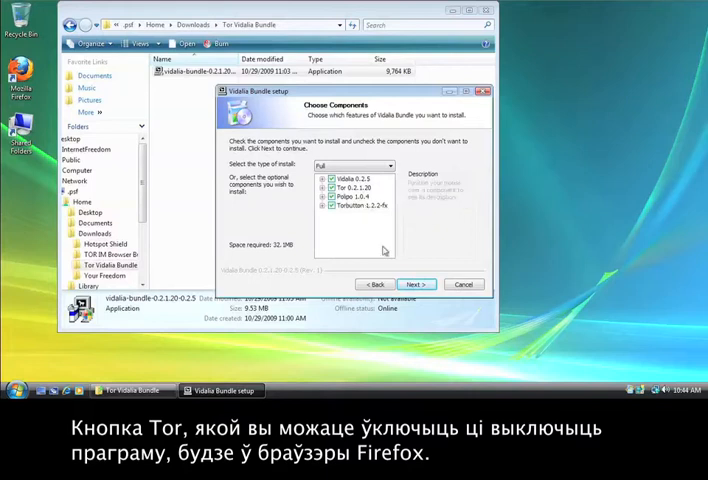
{"action": "left_click", "coordinate": [415, 284]}
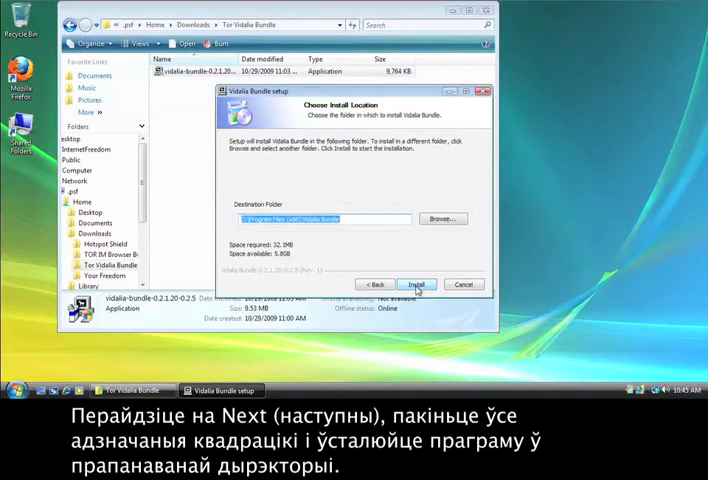
{"action": "left_click", "coordinate": [415, 284]}
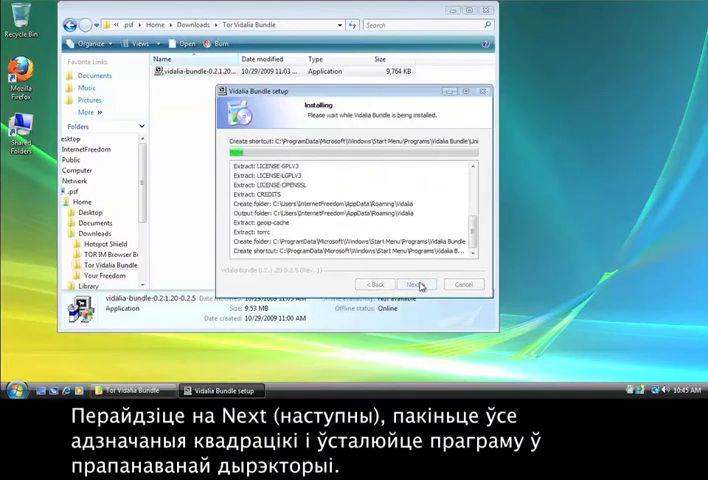
{"action": "left_click", "coordinate": [416, 284]}
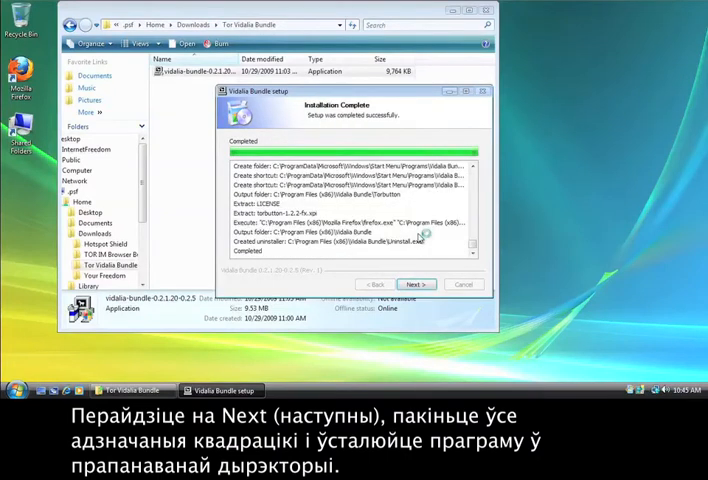
{"action": "left_click", "coordinate": [416, 284]}
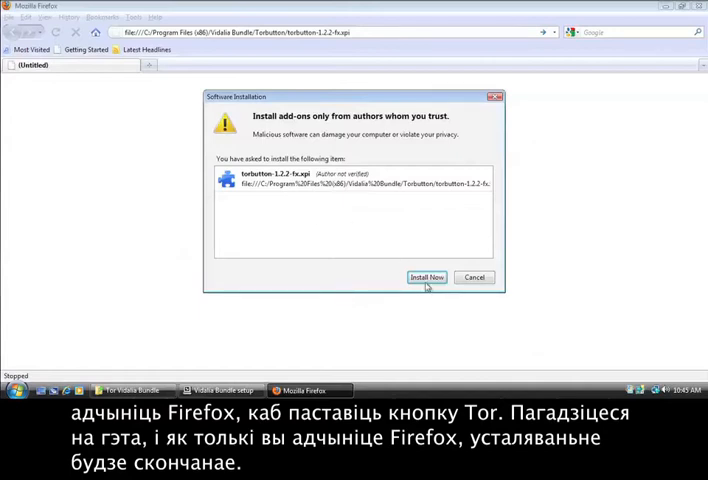
- Install the Torbutton add-on, then close Firefox
{"action": "left_click", "coordinate": [426, 277]}
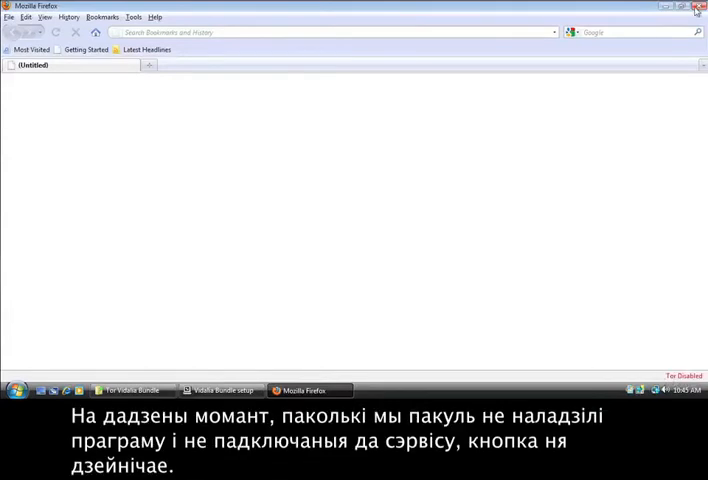
{"action": "left_click", "coordinate": [699, 6]}
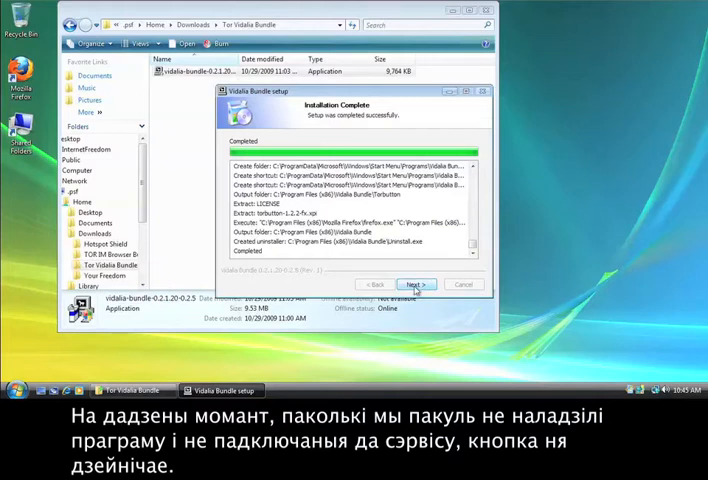
- Finish setup with 'Run installed components now' checked, launching the Vidalia Control Panel
{"action": "left_click", "coordinate": [415, 284]}
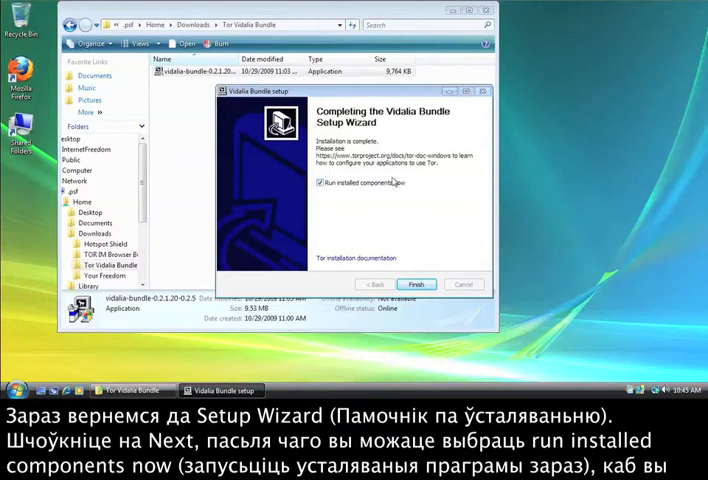
{"action": "left_click", "coordinate": [321, 182]}
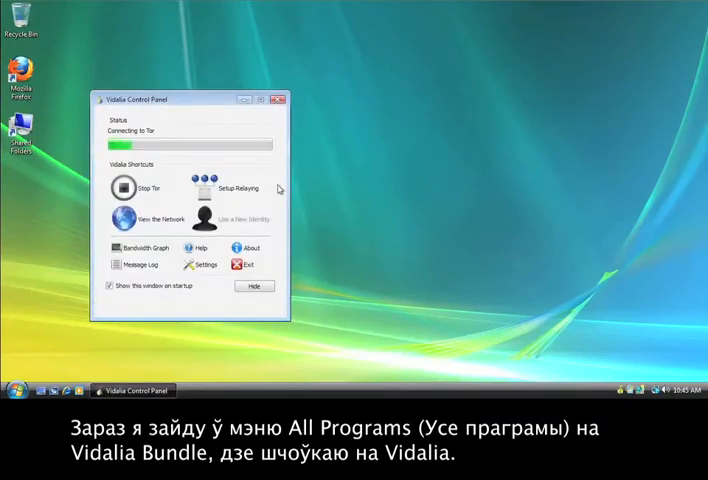
{"action": "mouse_move", "coordinate": [397, 165]}
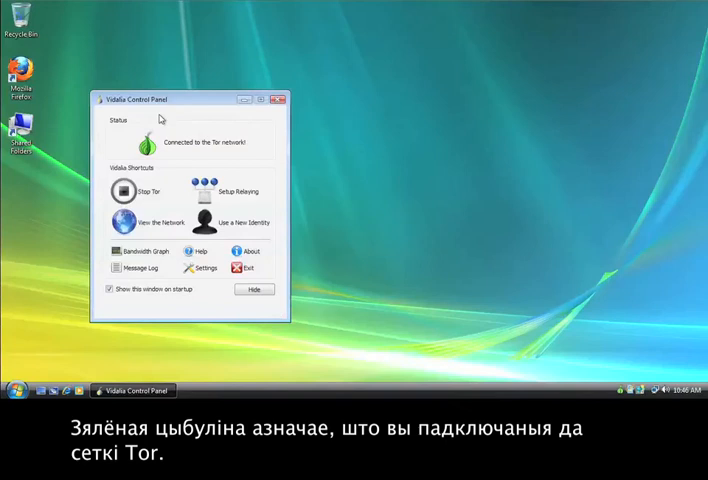
{"action": "mouse_move", "coordinate": [156, 125]}
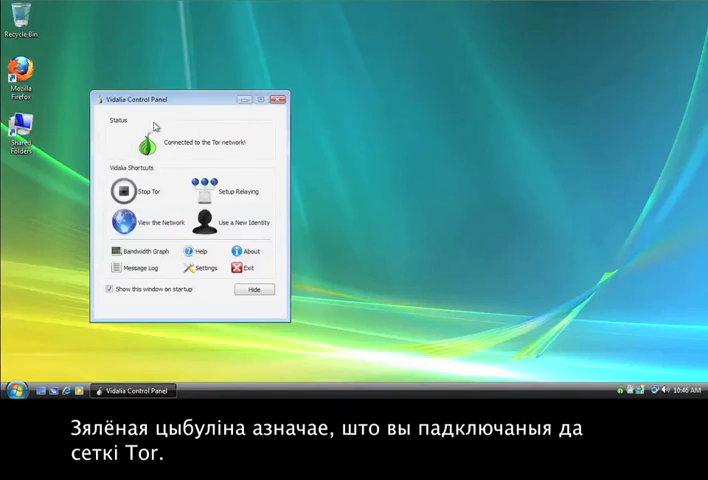
{"action": "mouse_move", "coordinate": [242, 358]}
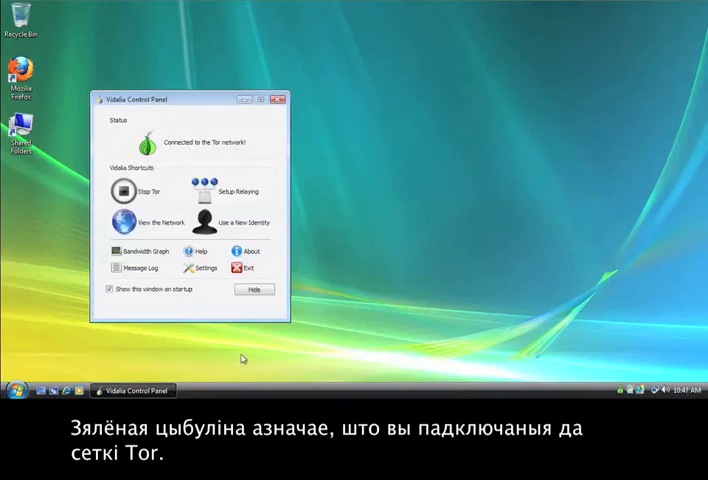
- Hide the Vidalia Control Panel and show the tray icon's shortcut menu
{"action": "left_click", "coordinate": [254, 289]}
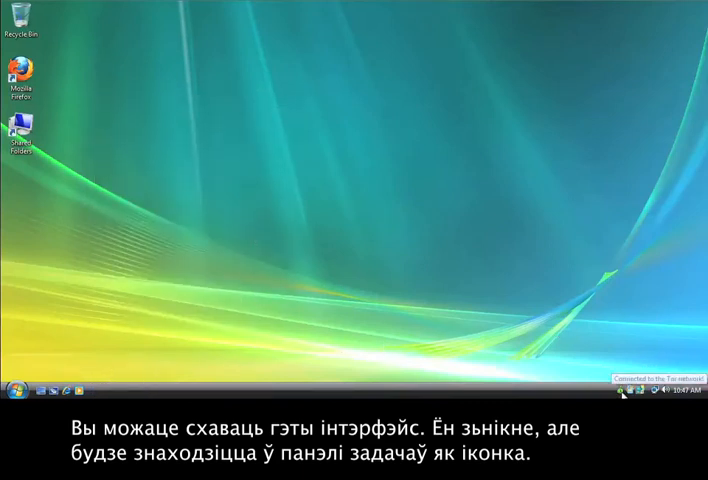
{"action": "right_click", "coordinate": [621, 394]}
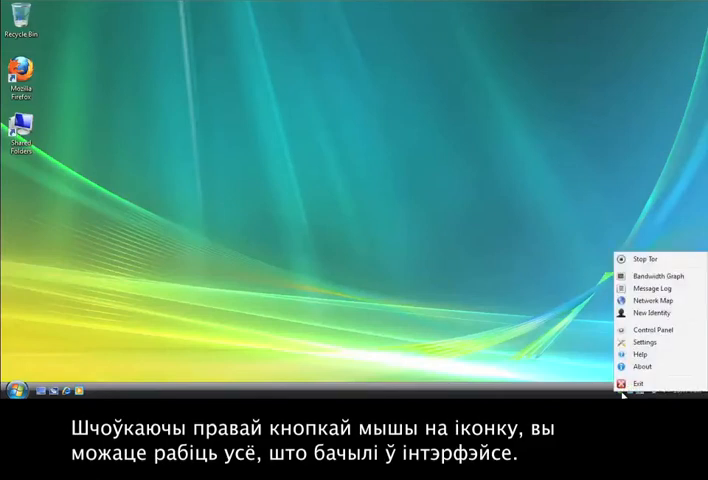
{"action": "mouse_move", "coordinate": [644, 326]}
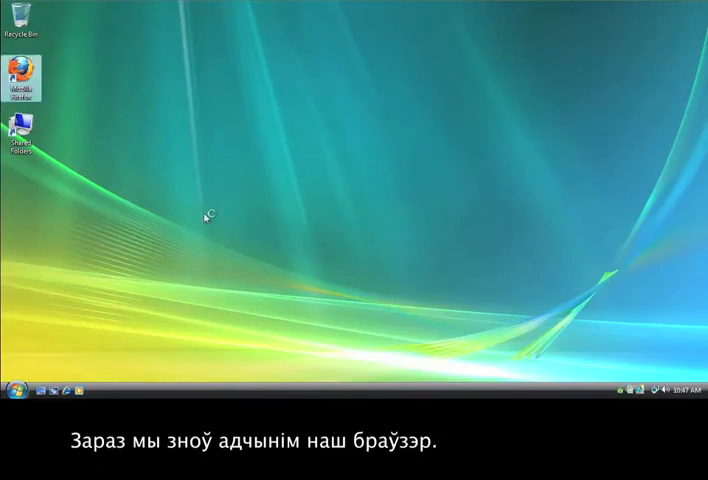
{"action": "double_click", "coordinate": [18, 75]}
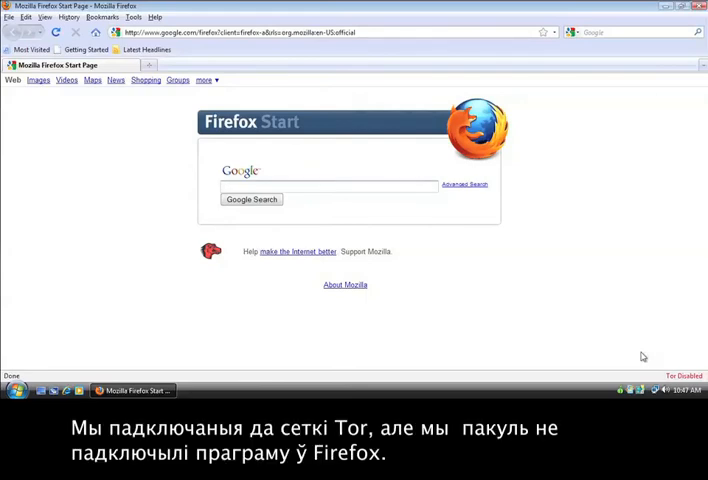
{"action": "mouse_move", "coordinate": [600, 333]}
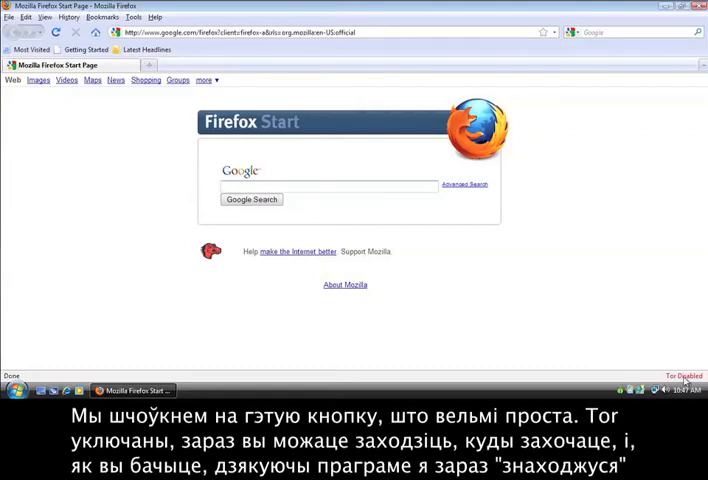
{"action": "left_click", "coordinate": [686, 377]}
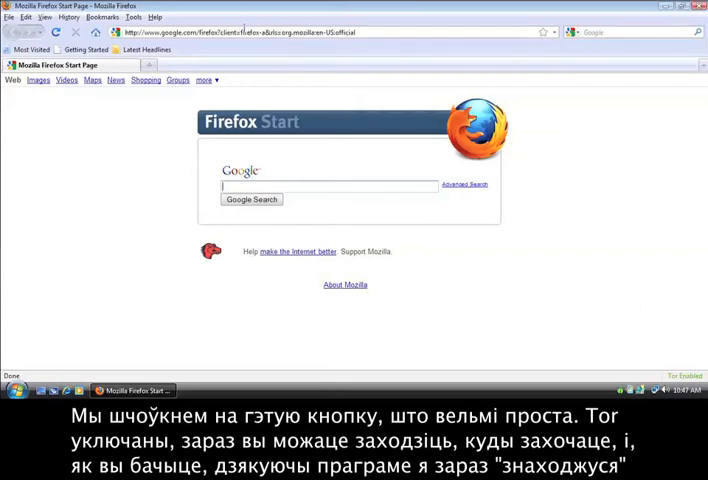
{"action": "type", "text": "www.google.de/"}
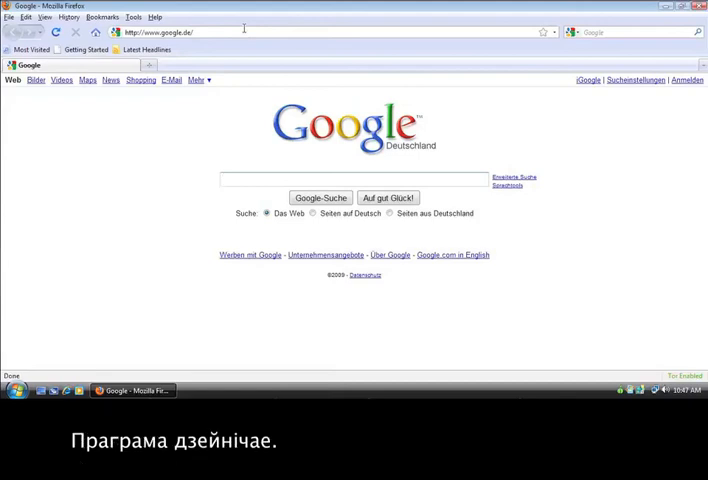
{"action": "mouse_move", "coordinate": [111, 177]}
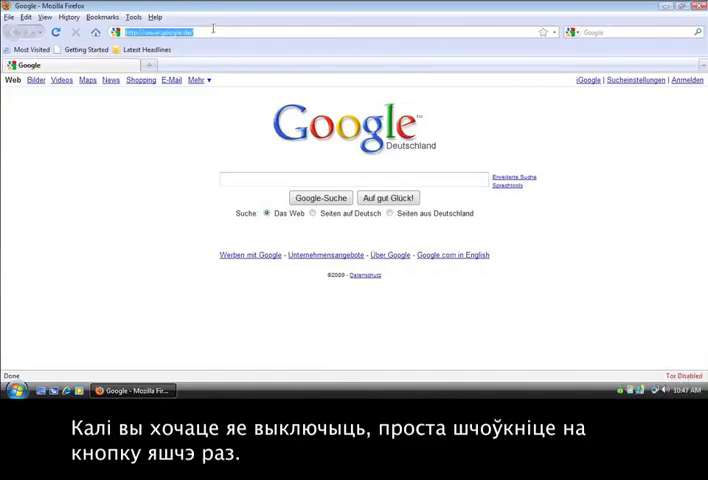
{"action": "type", "text": "www.google.com"}
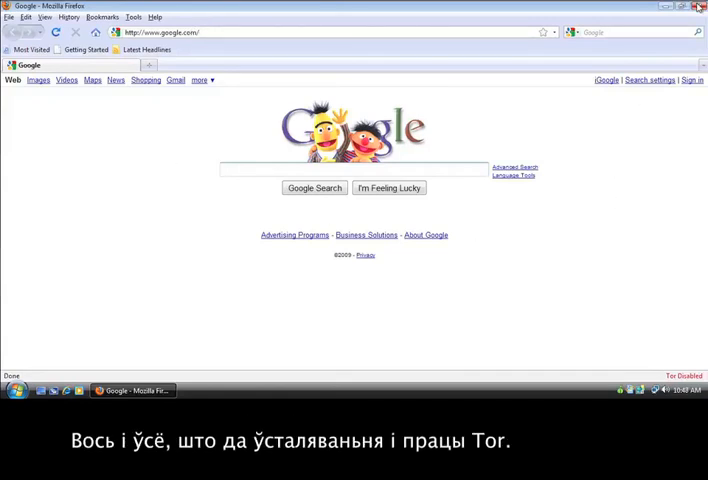
{"action": "left_click", "coordinate": [699, 6]}
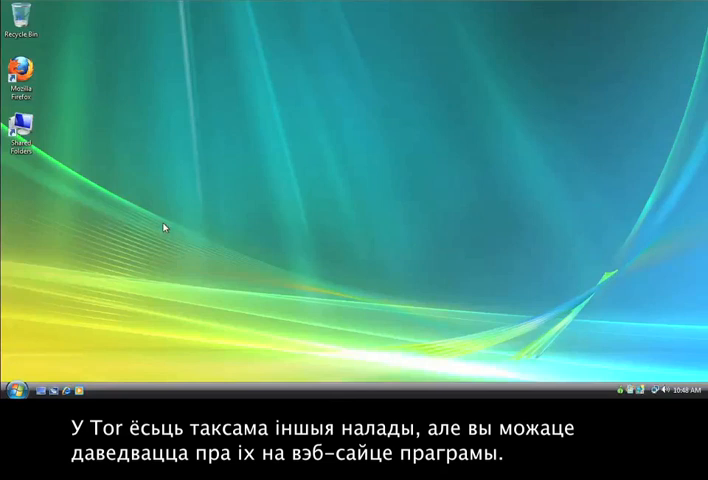
{"action": "mouse_move", "coordinate": [371, 128]}
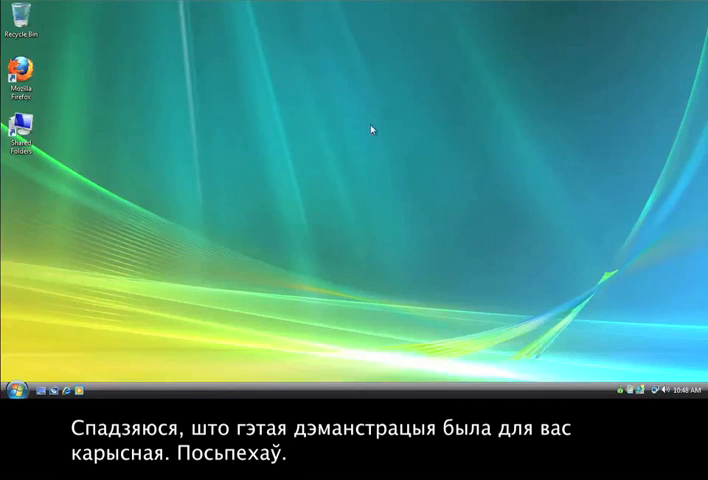